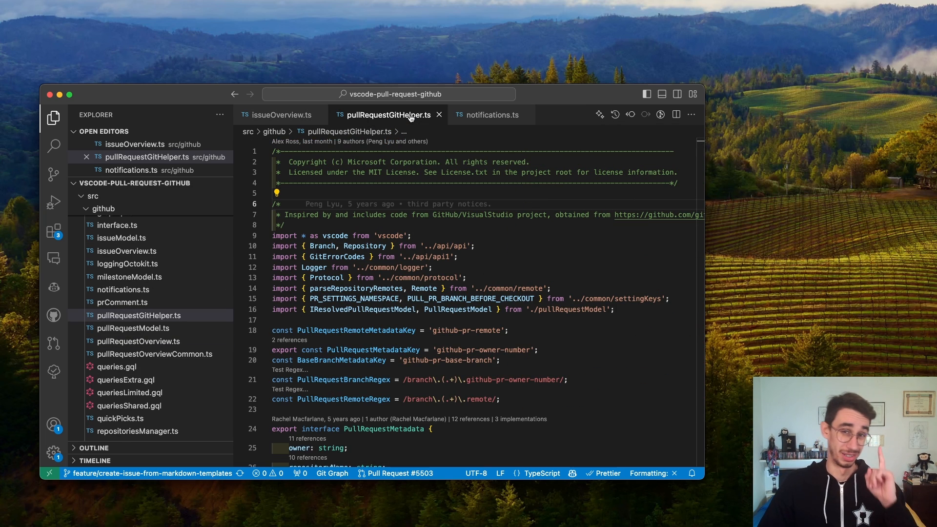
mouse_move(361, 143)
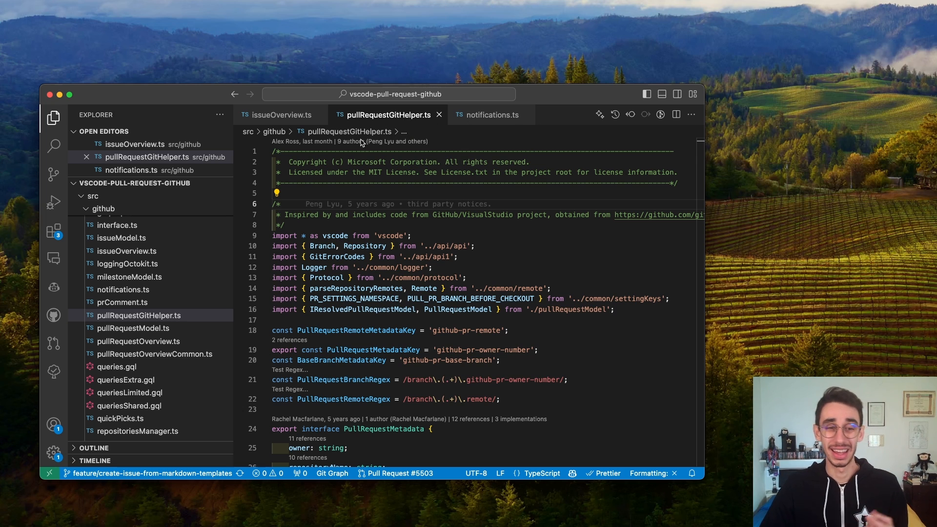
Step: Detach issueOverview.ts into its own floating editor window above the main window
click(281, 115)
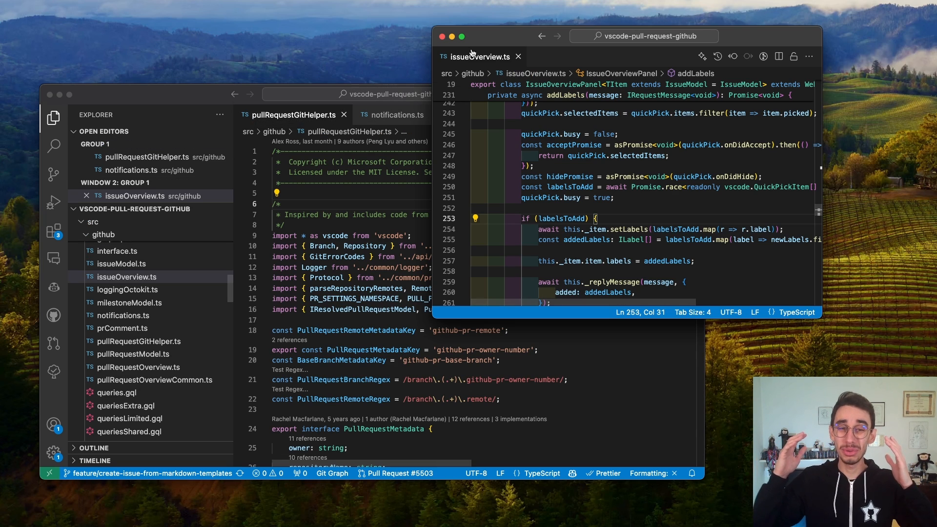
mouse_move(478, 57)
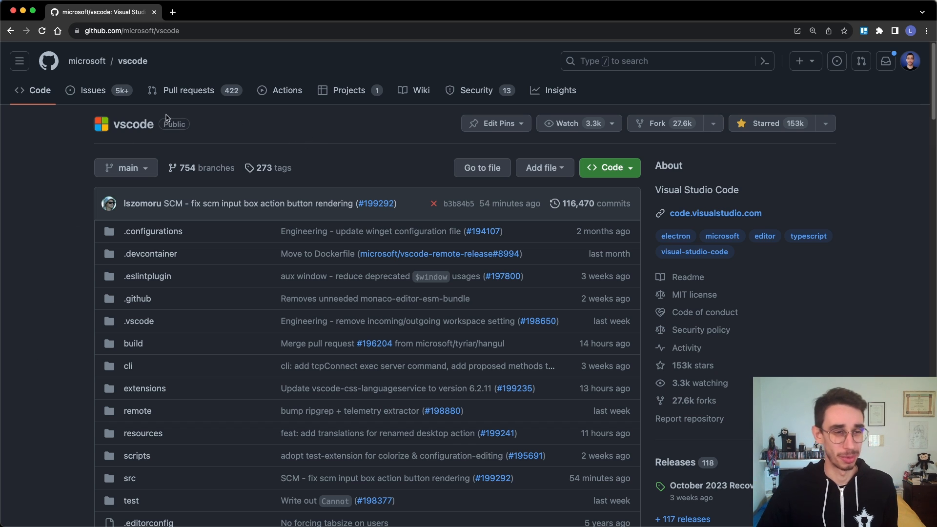
Step: Show the vscode repository's issues sorted by most thumbs-up reactions
click(93, 90)
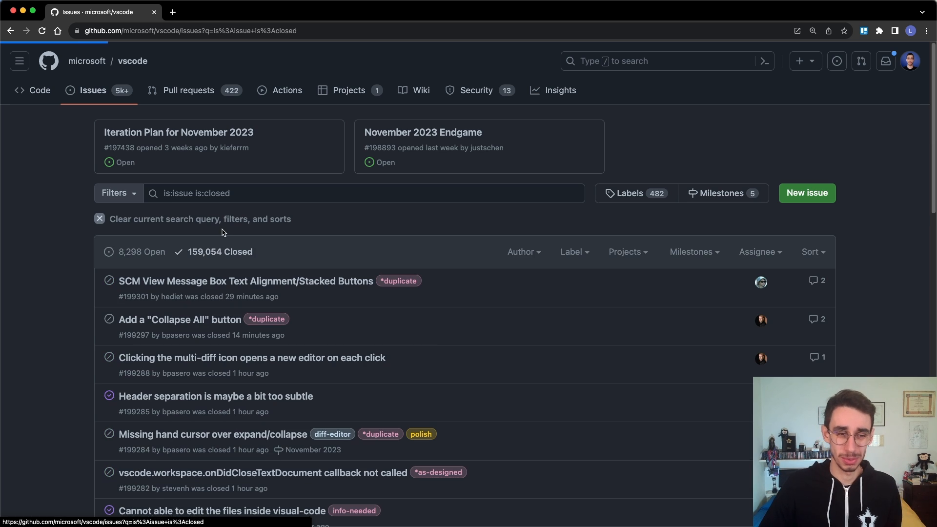
click(811, 252)
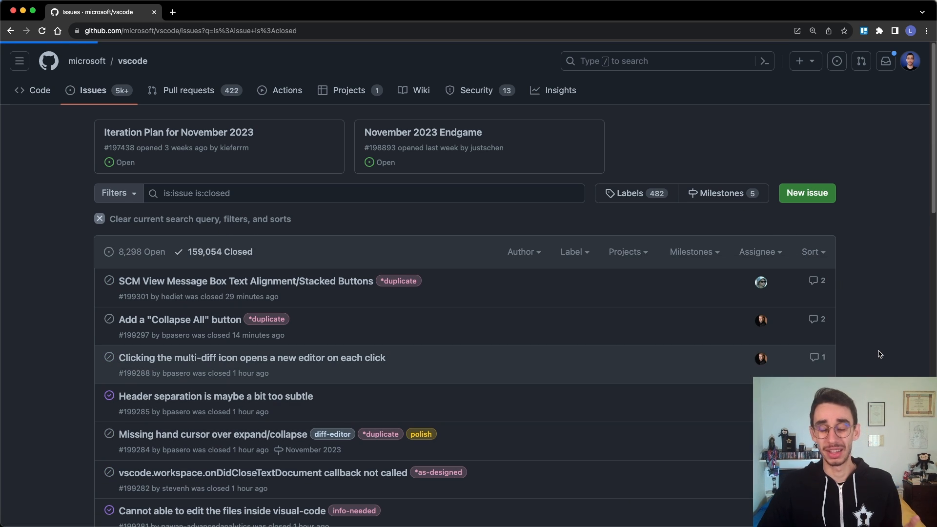
click(811, 252)
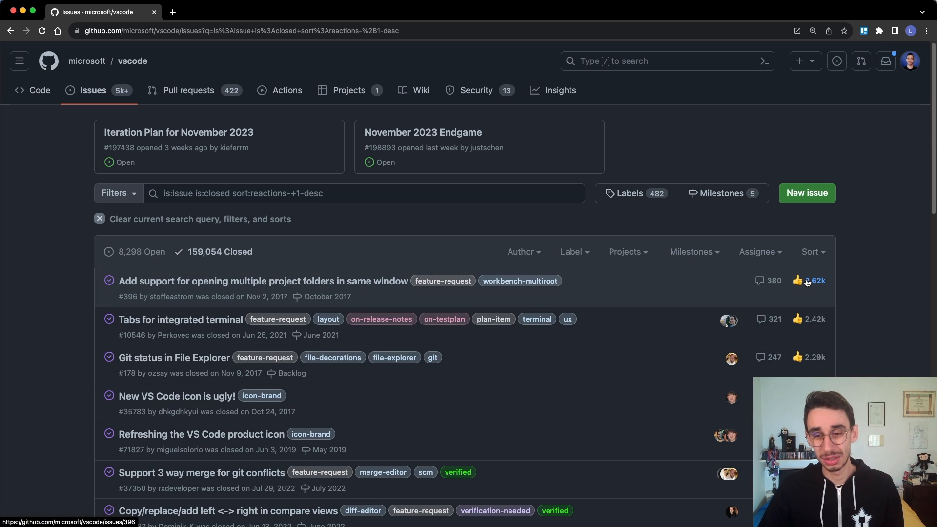
mouse_move(850, 292)
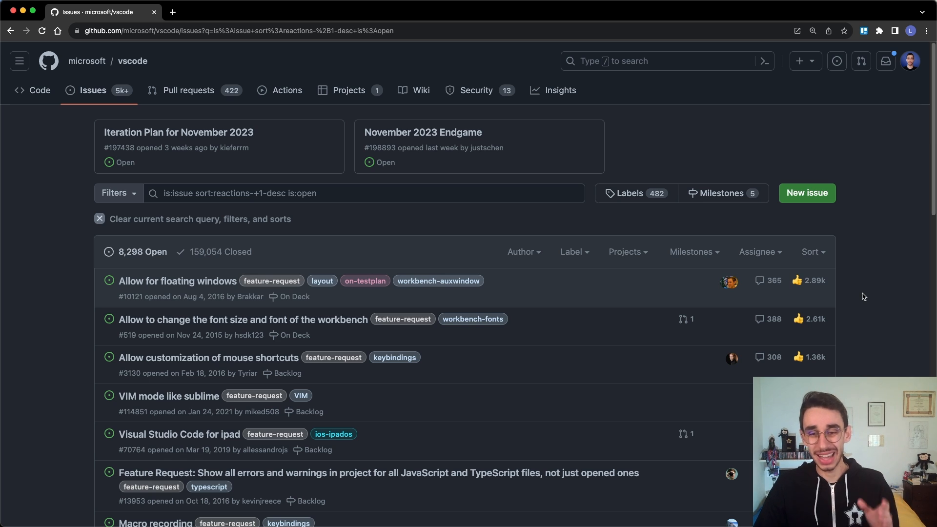
mouse_move(830, 293)
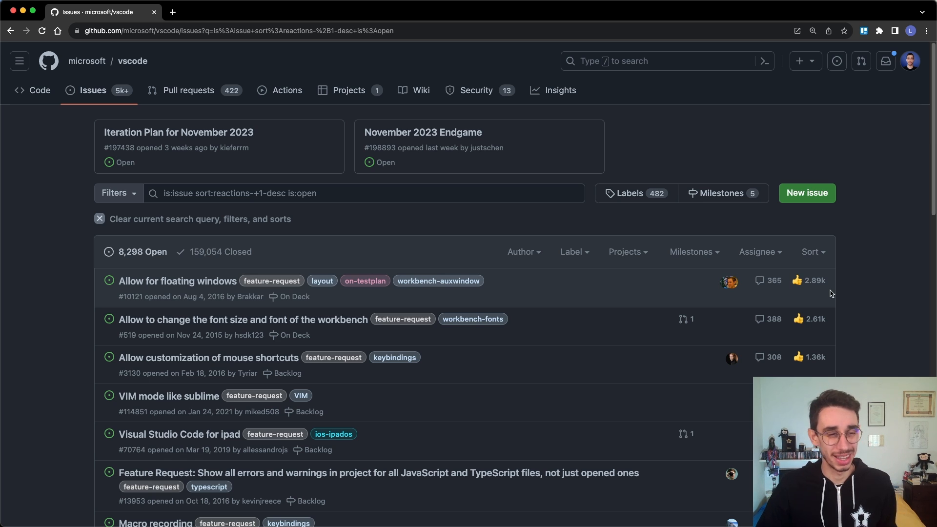
mouse_move(176, 281)
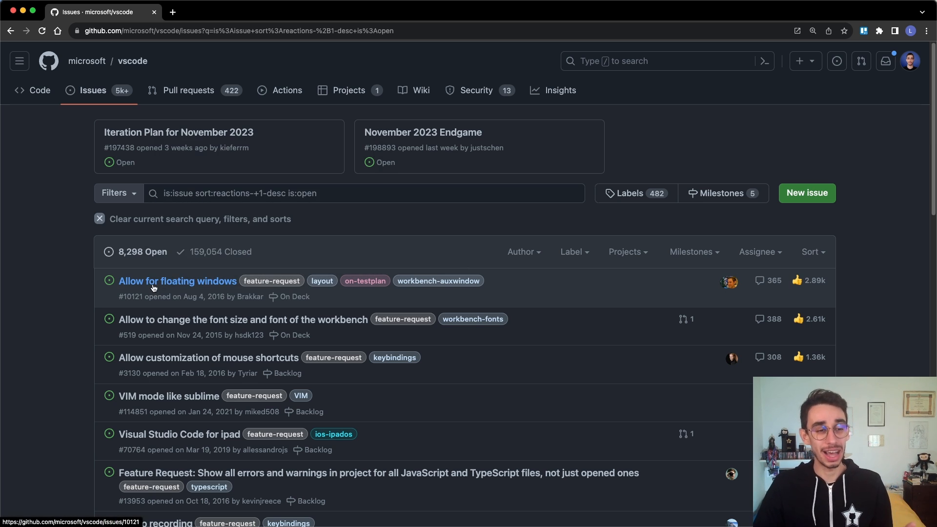
mouse_move(176, 281)
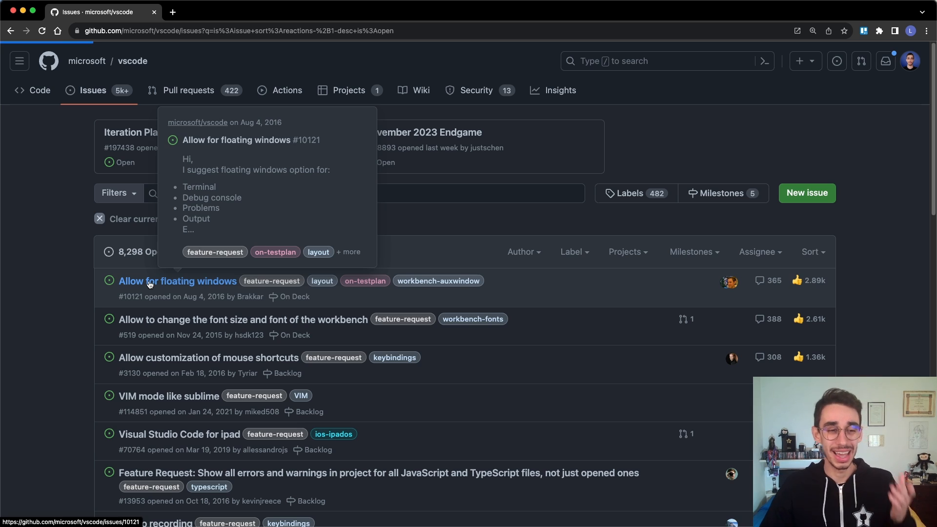
Step: View issue #10121 'Allow for floating windows' down to the preview announcement comment
click(176, 281)
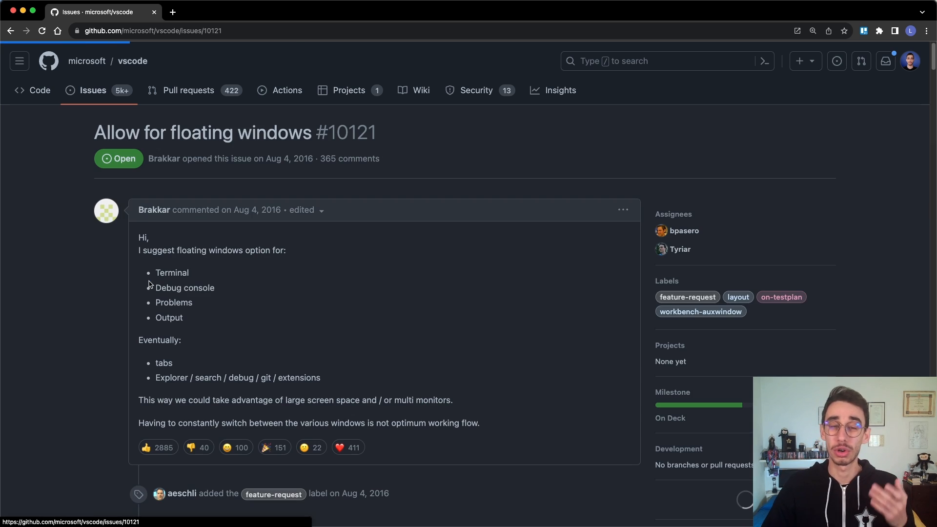
scroll(down, 3)
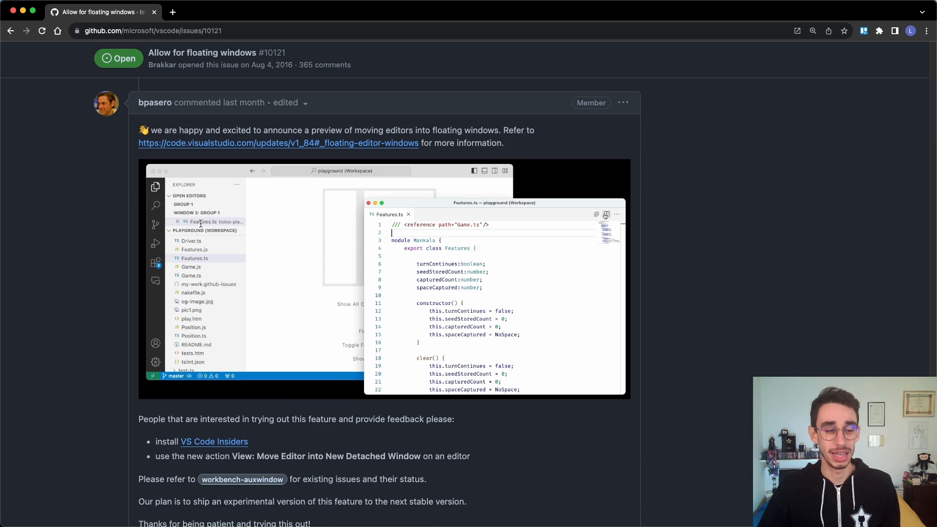
scroll(down, 3)
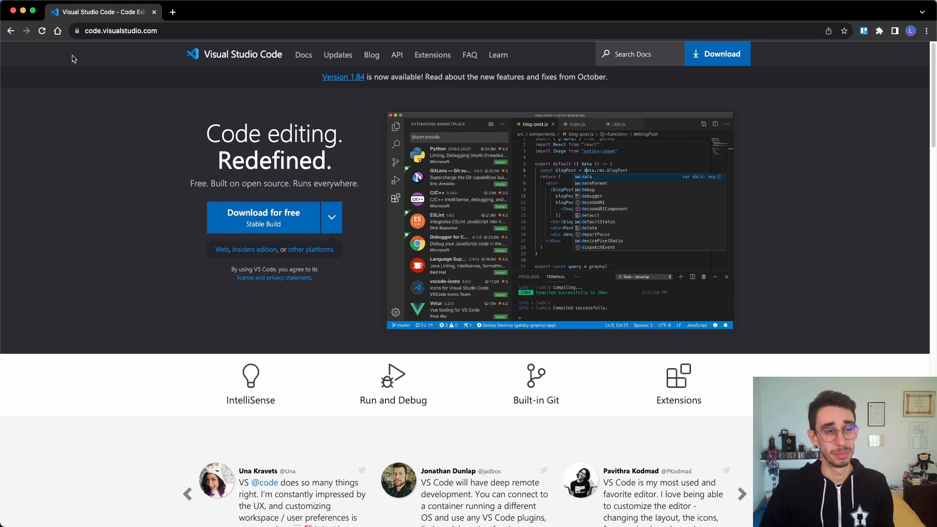
mouse_move(274, 217)
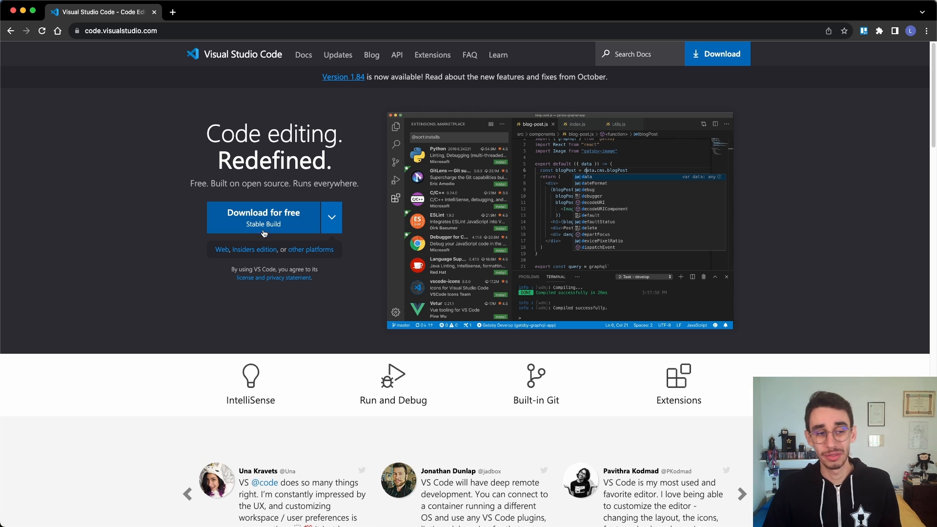
mouse_move(252, 249)
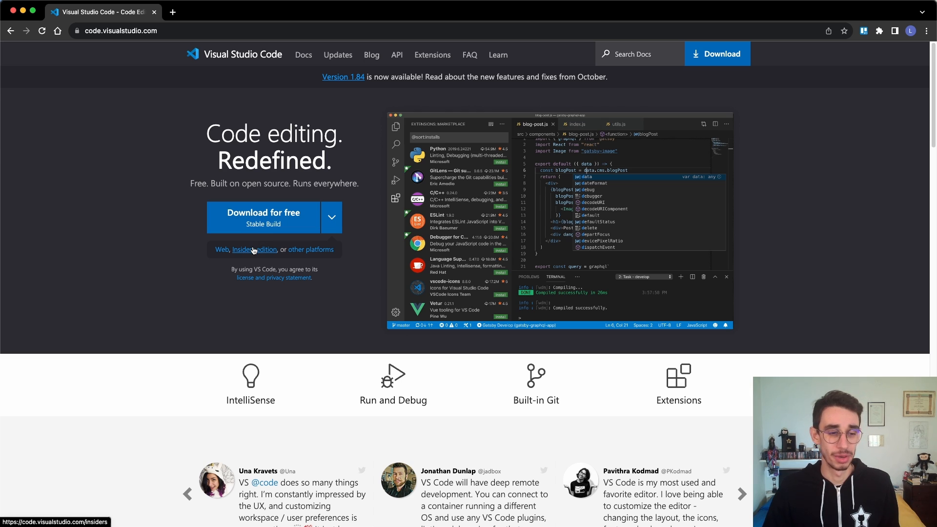
Step: Go to the Insiders edition download page from code.visualstudio.com
click(254, 249)
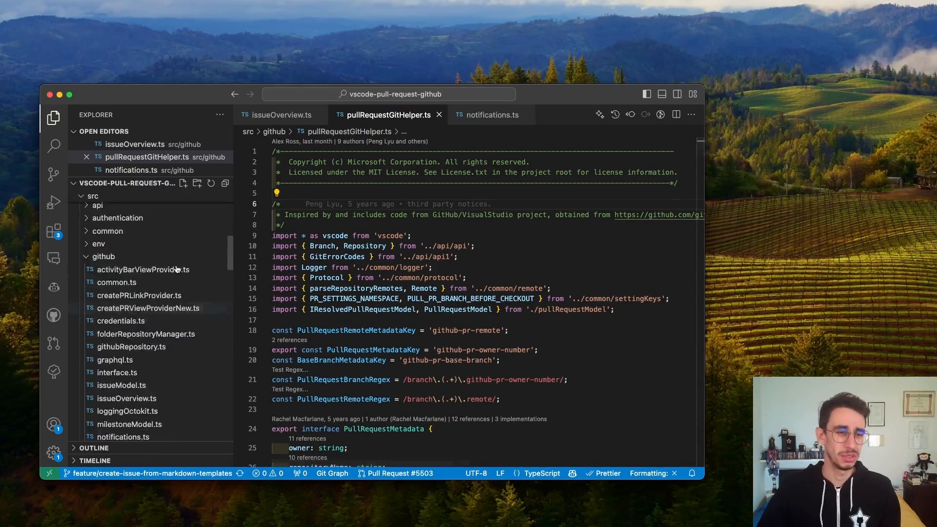
Step: Bring up issueOverview.ts in the main window via Quick Open search for 'issue'
click(118, 292)
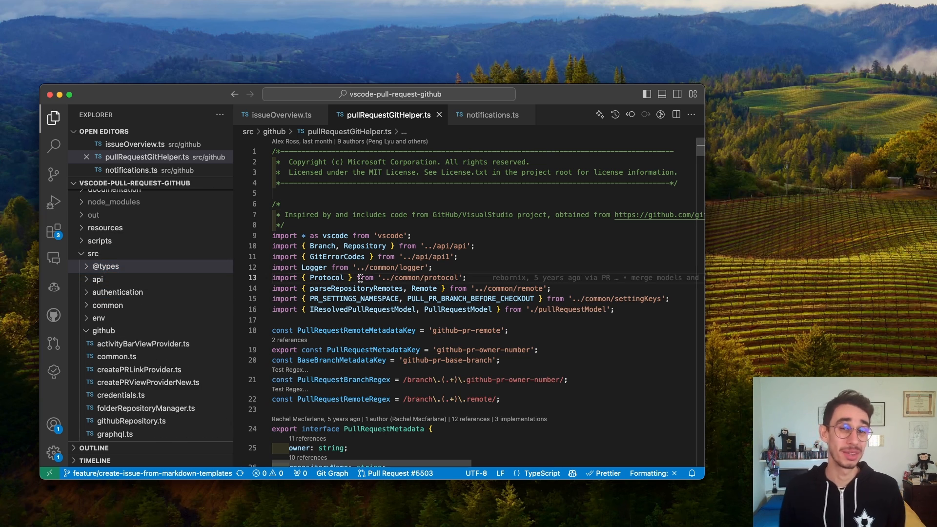
key(cmd+p)
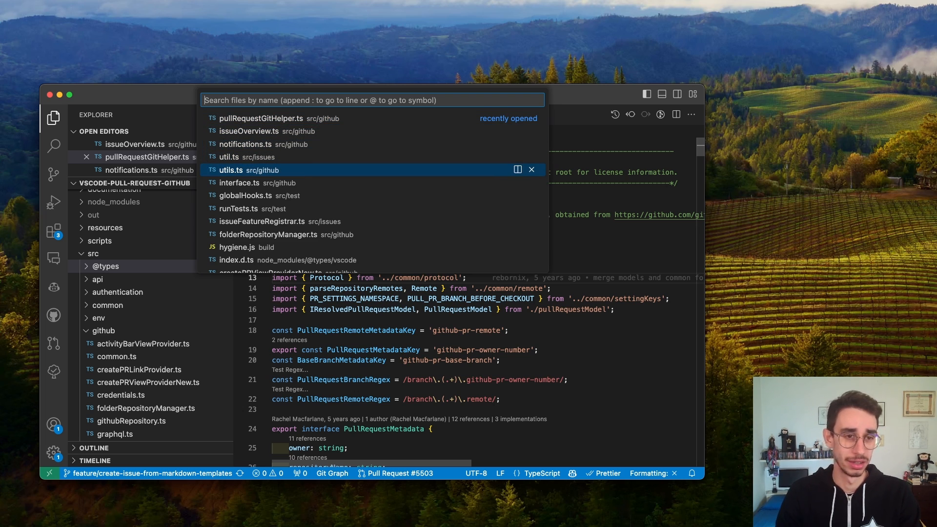
text(issue)
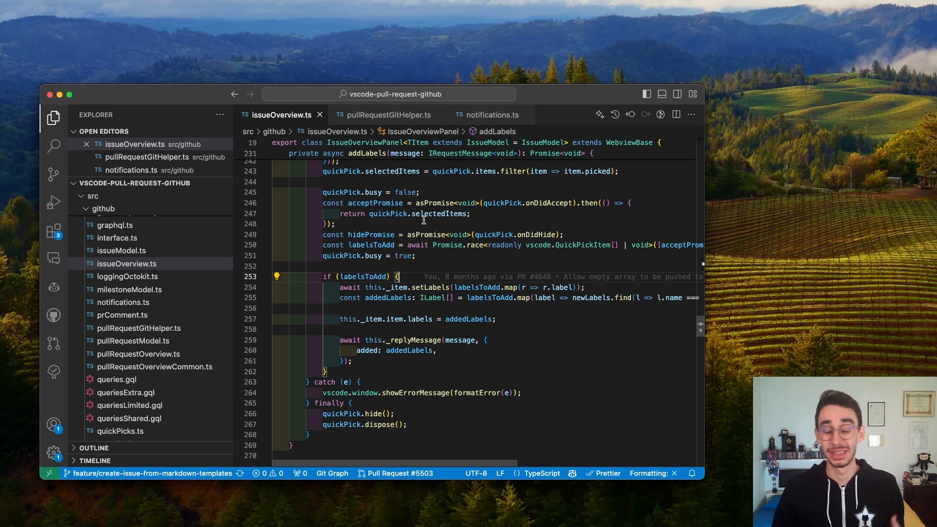
mouse_move(219, 90)
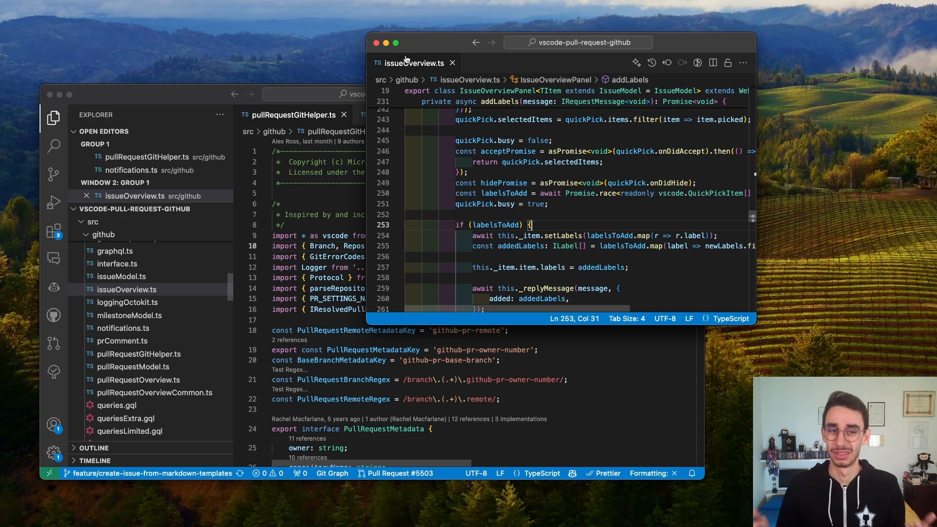
mouse_move(412, 63)
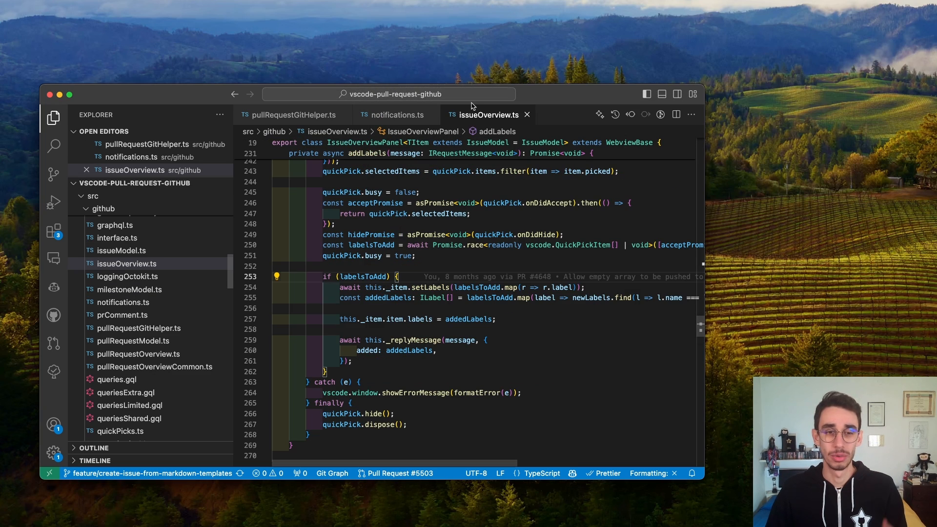
mouse_move(487, 50)
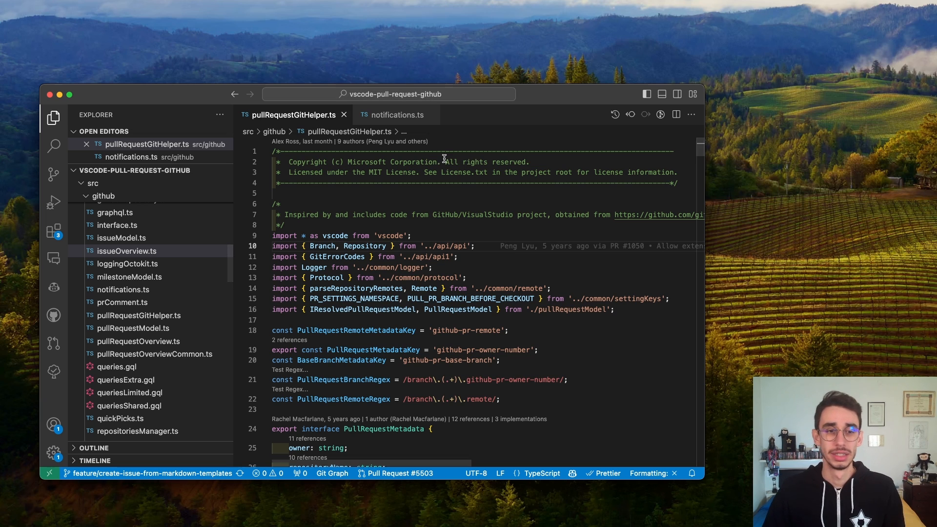
Step: Close issueOverview.ts, leaving pullRequestGitHelper.ts and notifications.ts open
click(127, 276)
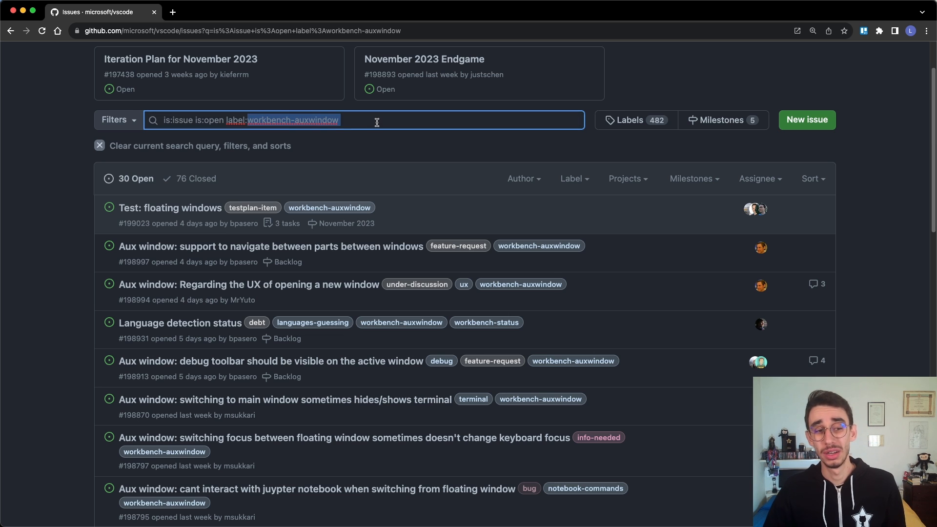
Step: Return to the 30 open workbench-auxwindow issues after checking the closed list
scroll(down, 3)
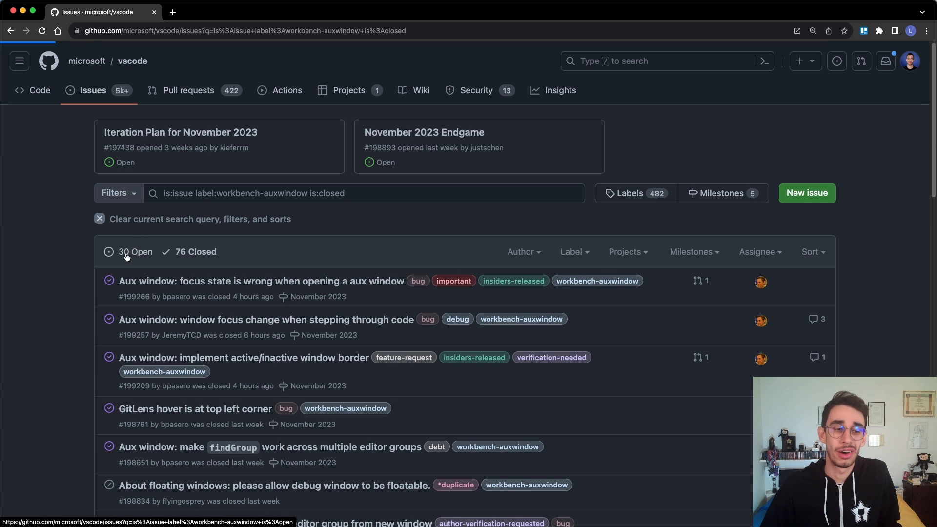
click(134, 252)
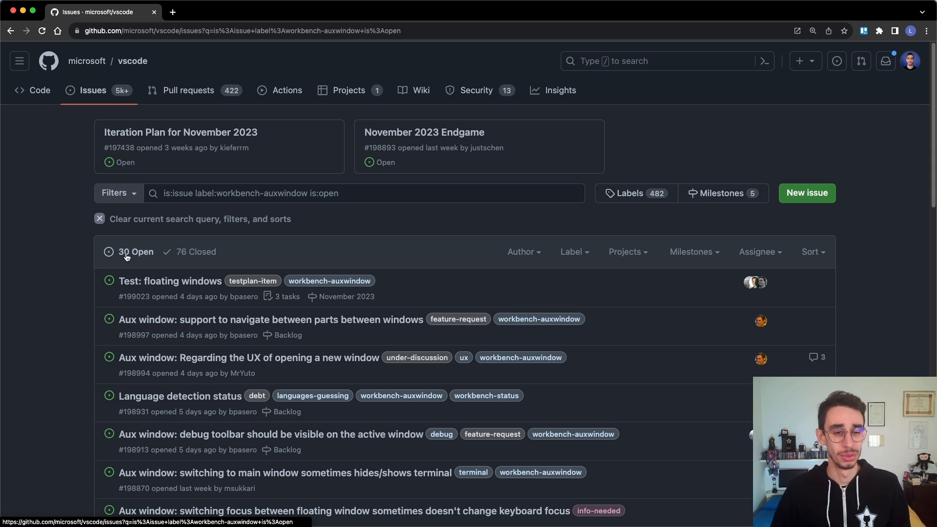
scroll(down, 3)
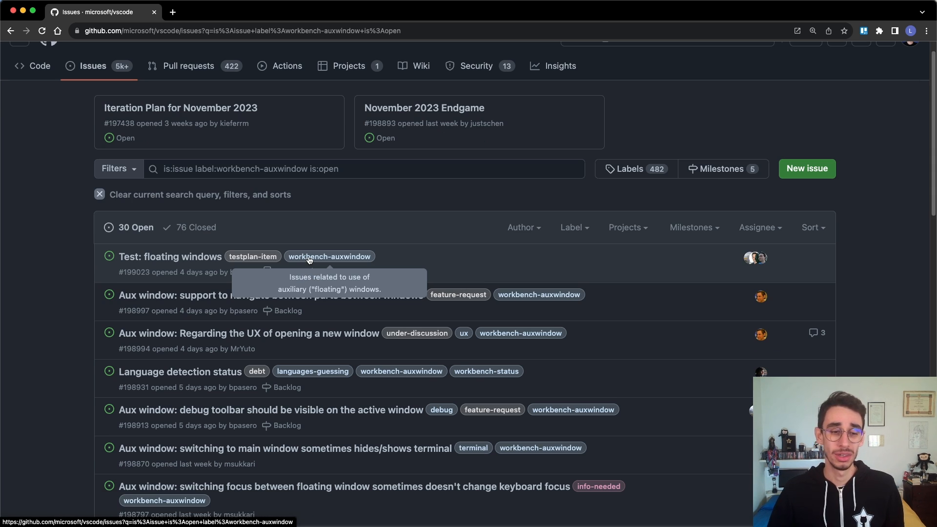